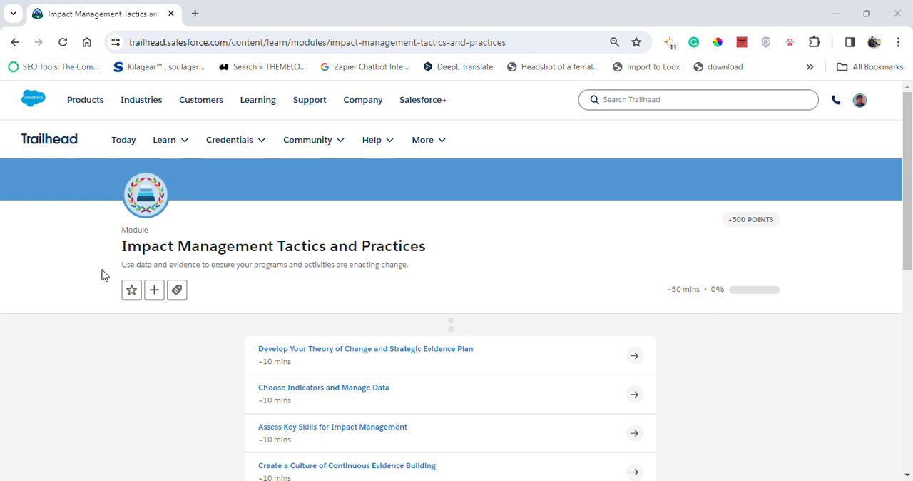
Step: Launch the module's first unit, Develop Your Theory of Change and Strategic Evidence Plan
{"action": "triple_click", "coordinate": [274, 246]}
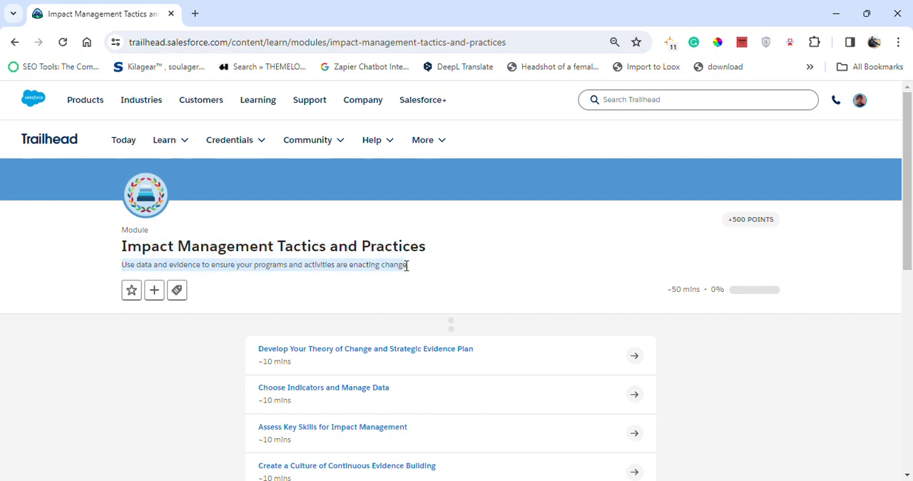
{"action": "scroll", "scroll_direction": "down", "scroll_amount": 3}
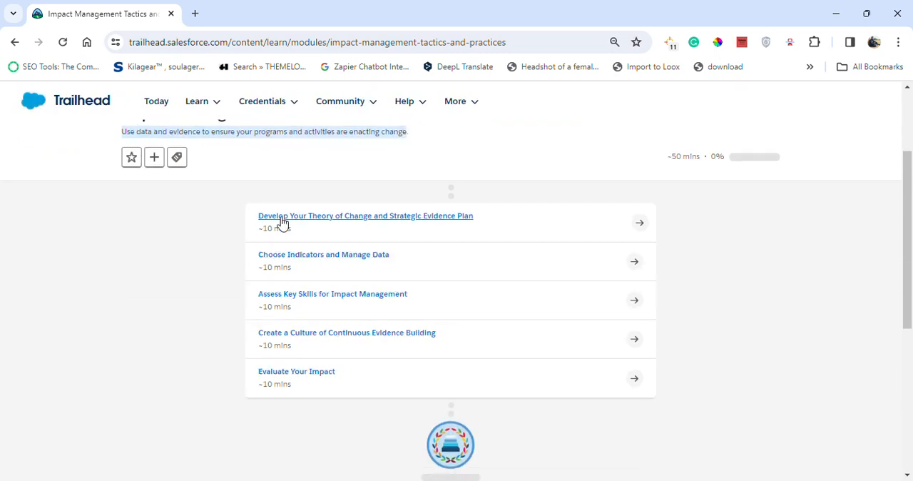
{"action": "left_click", "coordinate": [365, 215]}
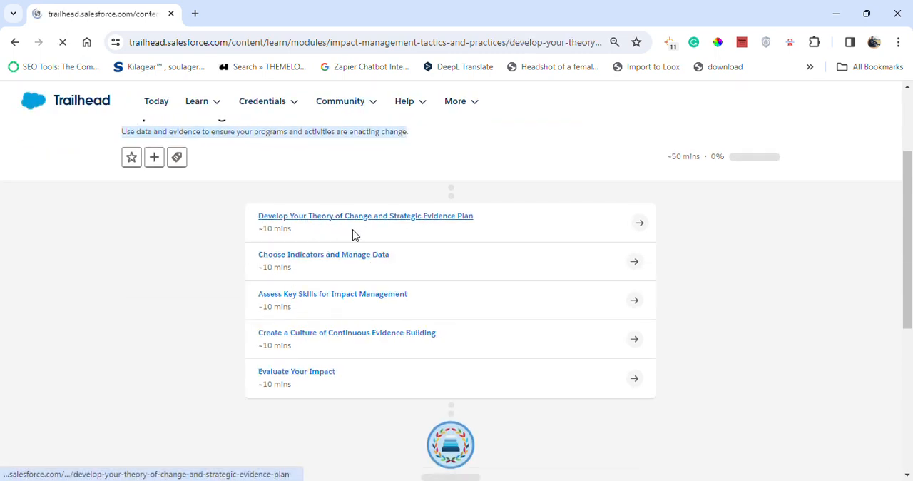
Step: Scroll through the theory of change unit content down to its Resources list and quiz
{"action": "left_click", "coordinate": [366, 215]}
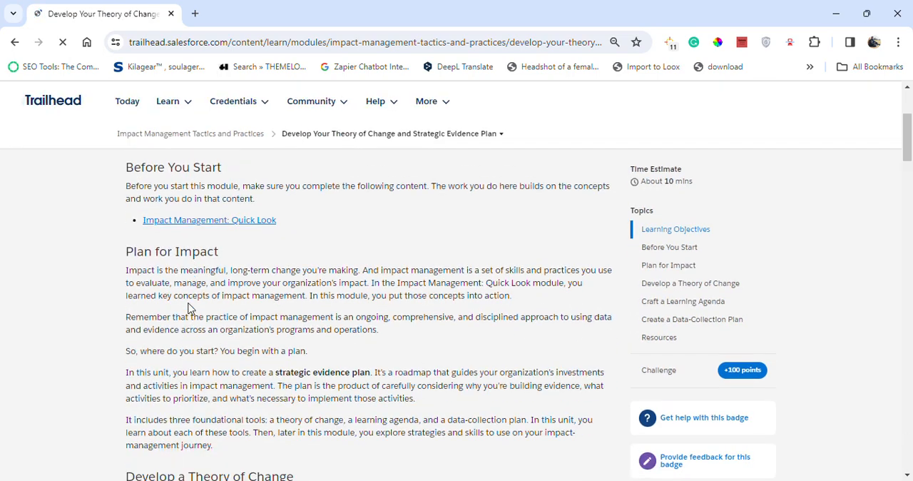
{"action": "scroll", "scroll_direction": "down", "scroll_amount": 3}
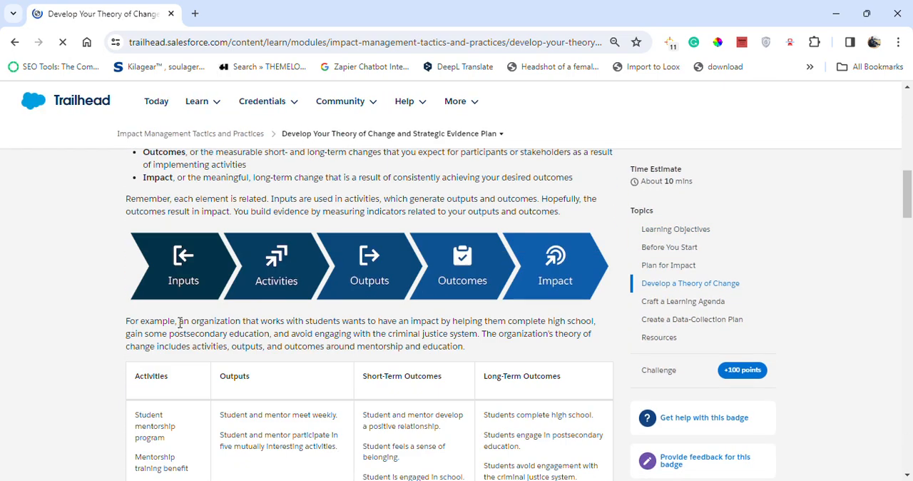
{"action": "scroll", "scroll_direction": "down", "scroll_amount": 3}
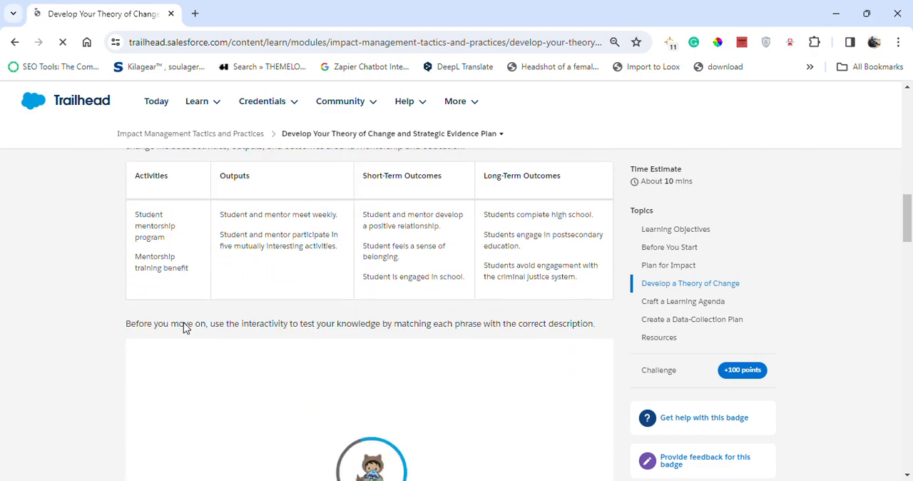
{"action": "scroll", "scroll_direction": "down", "scroll_amount": 3}
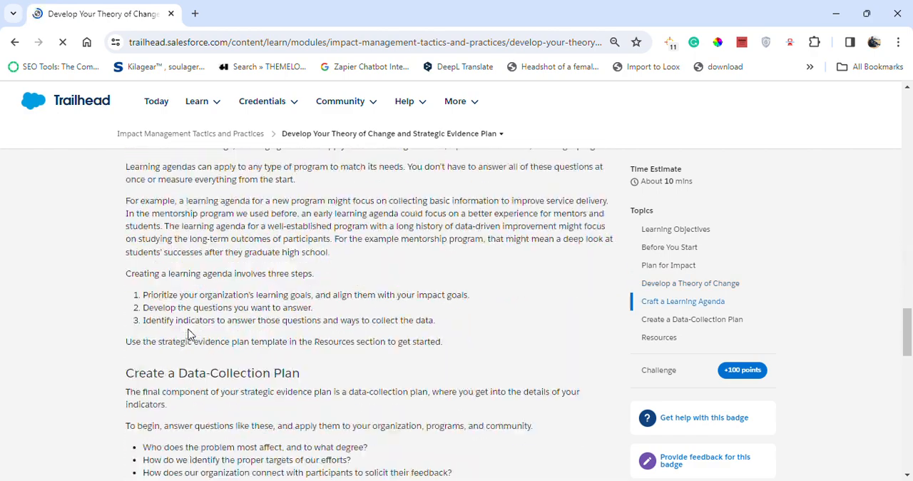
{"action": "scroll", "scroll_direction": "down", "scroll_amount": 3}
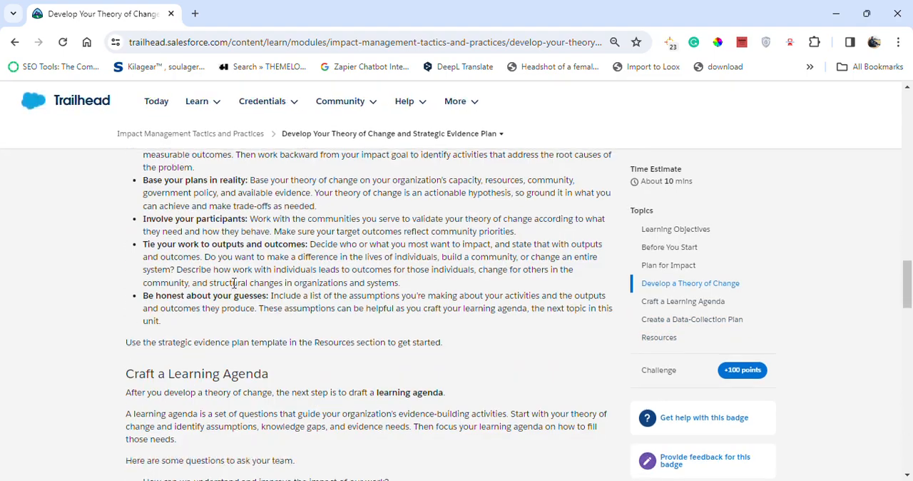
{"action": "scroll", "scroll_direction": "down", "scroll_amount": 3}
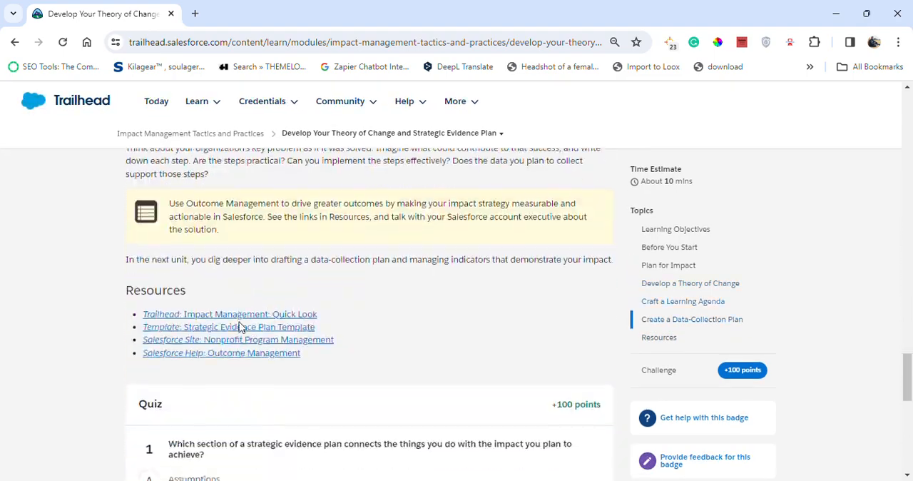
{"action": "scroll", "scroll_direction": "down", "scroll_amount": 3}
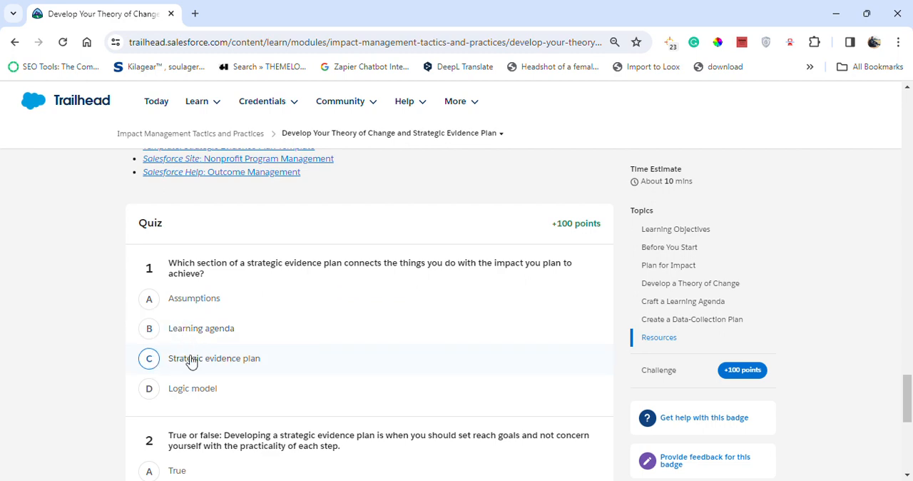
Step: Answer the quiz with Logic model for question 1 and the true-or-false second question
{"action": "left_click", "coordinate": [201, 328]}
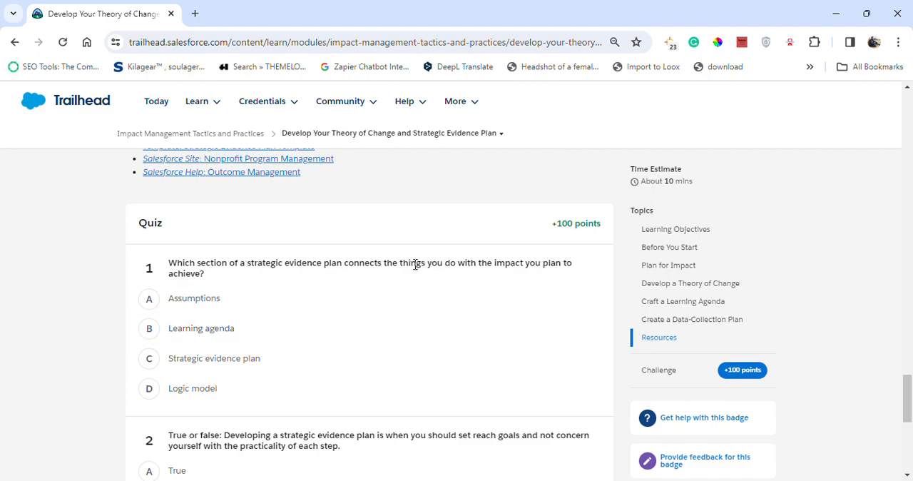
{"action": "left_click", "coordinate": [193, 388]}
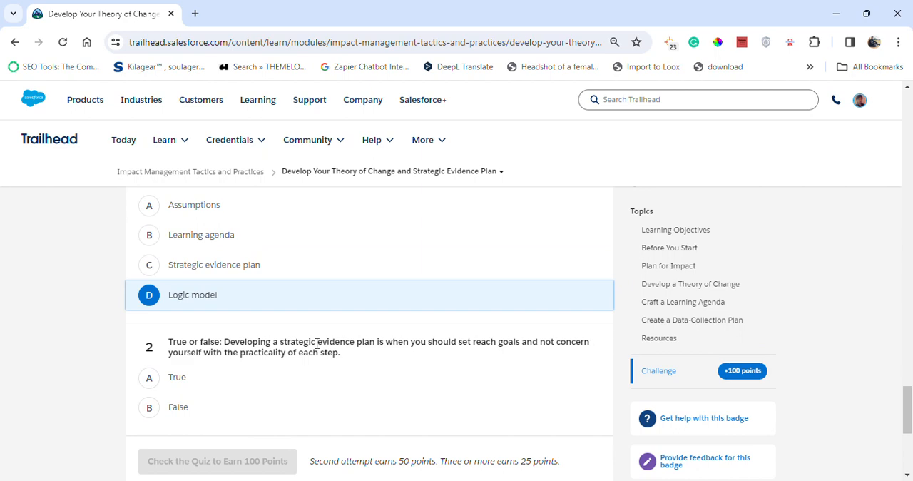
{"action": "left_click", "coordinate": [177, 406]}
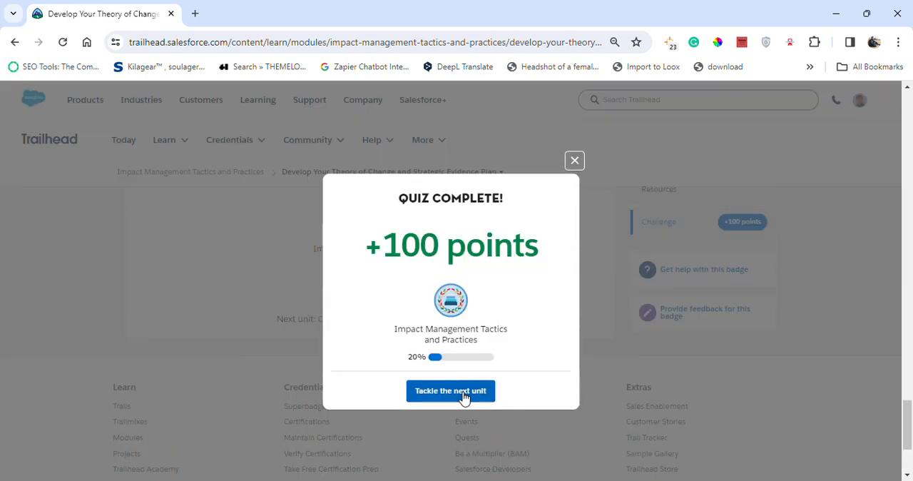
Step: Move to Choose Indicators and Manage Data, answer A and C, and submit for 100 points
{"action": "left_click", "coordinate": [451, 391]}
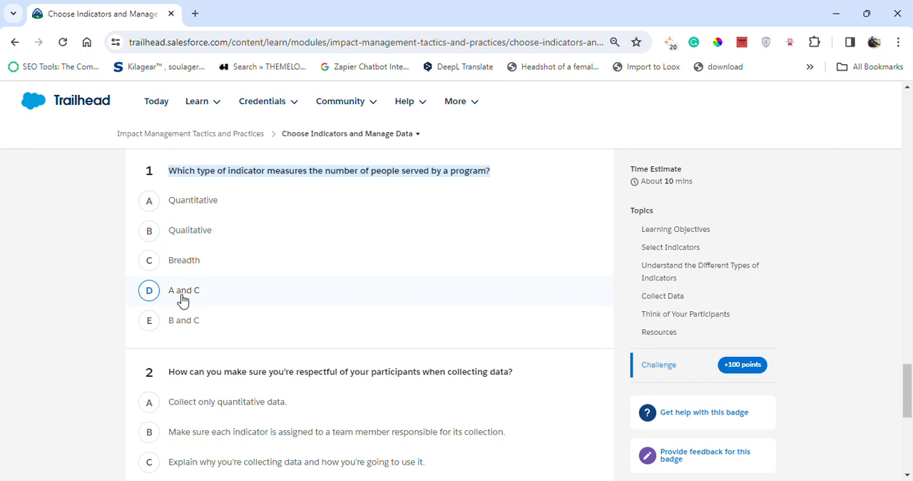
{"action": "left_click", "coordinate": [149, 290]}
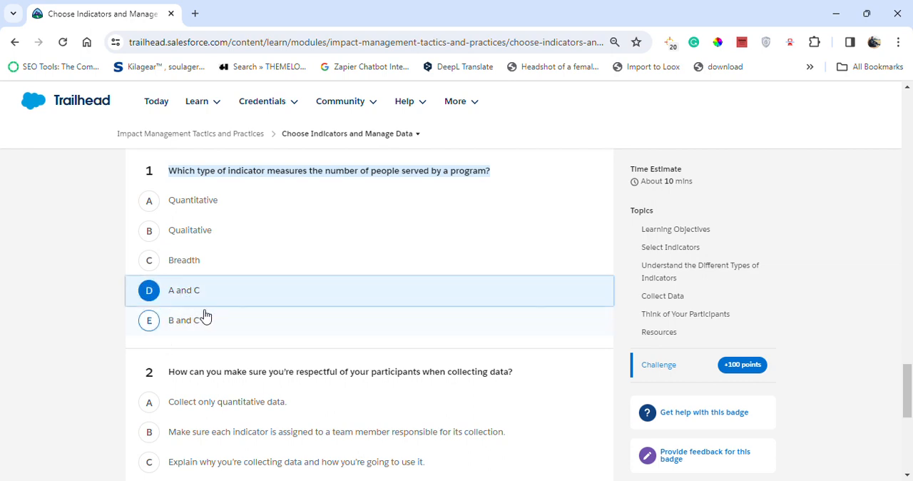
{"action": "scroll", "scroll_direction": "down", "scroll_amount": 3}
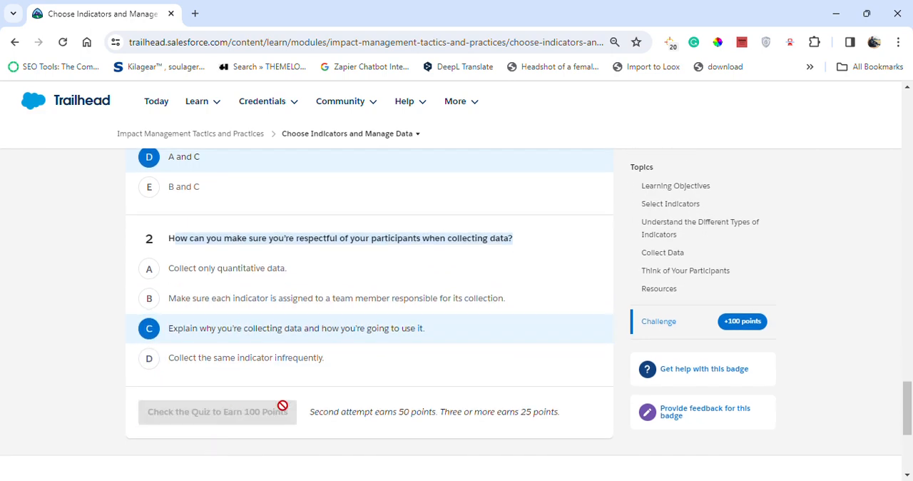
{"action": "left_click", "coordinate": [217, 411]}
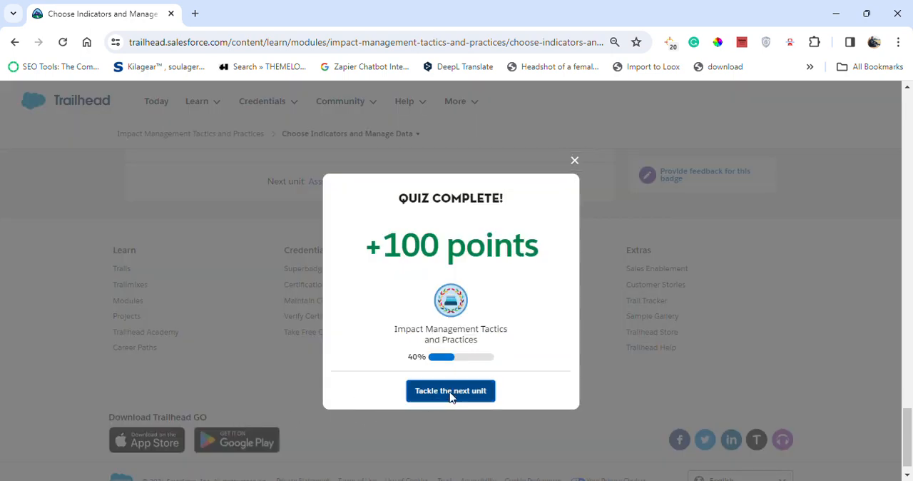
Step: Move to Assess Key Skills for Impact Management, answer C and A, and submit for 100 points
{"action": "left_click", "coordinate": [451, 391]}
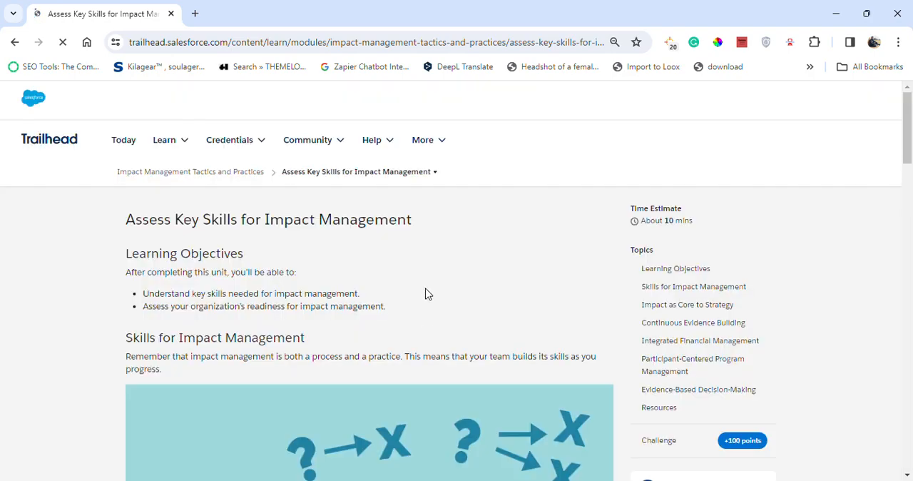
{"action": "scroll", "scroll_direction": "down", "scroll_amount": 3}
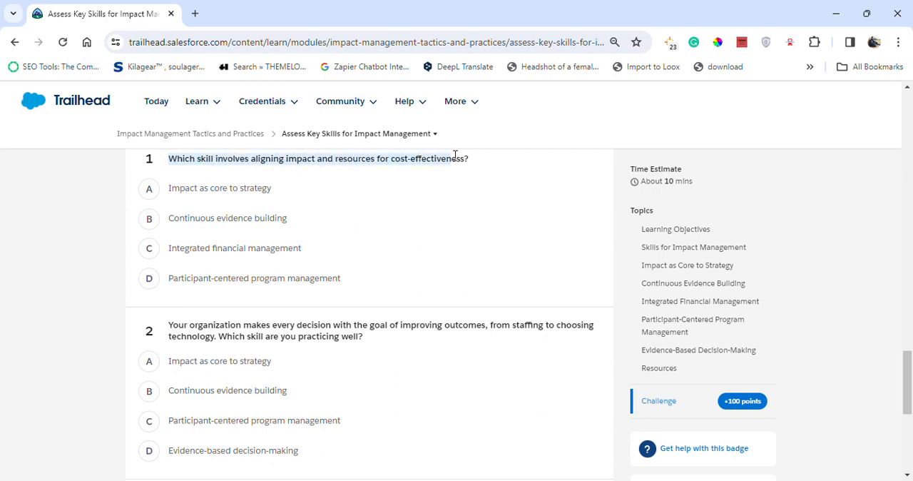
{"action": "left_click", "coordinate": [149, 217]}
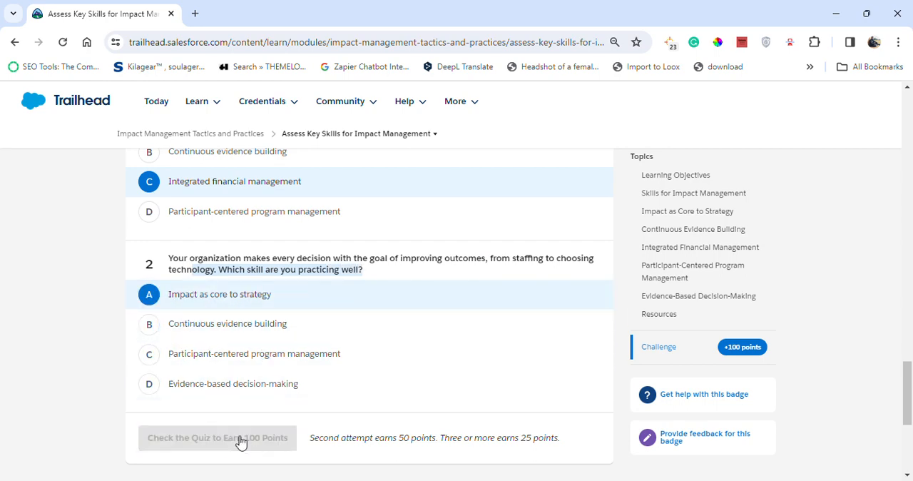
{"action": "left_click", "coordinate": [217, 437]}
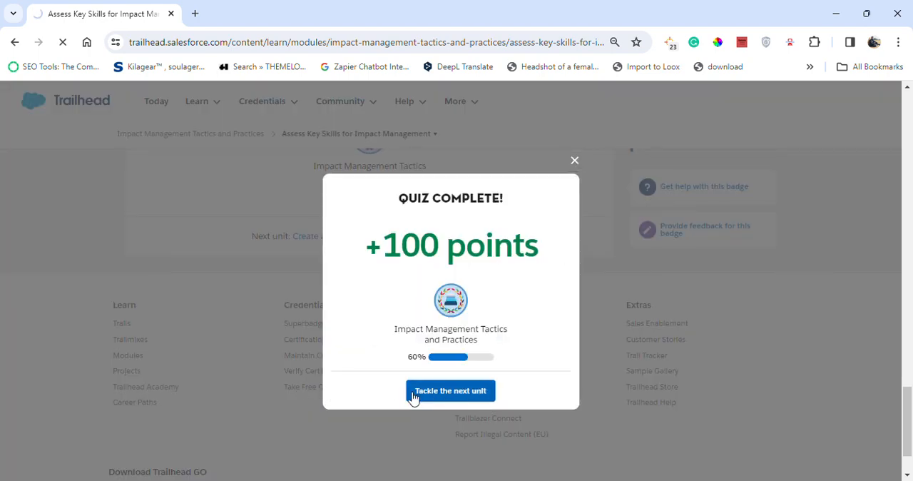
Step: Move to the Continuous Evidence Building unit, answer Program improvement and telling better stories, and submit
{"action": "left_click", "coordinate": [451, 391]}
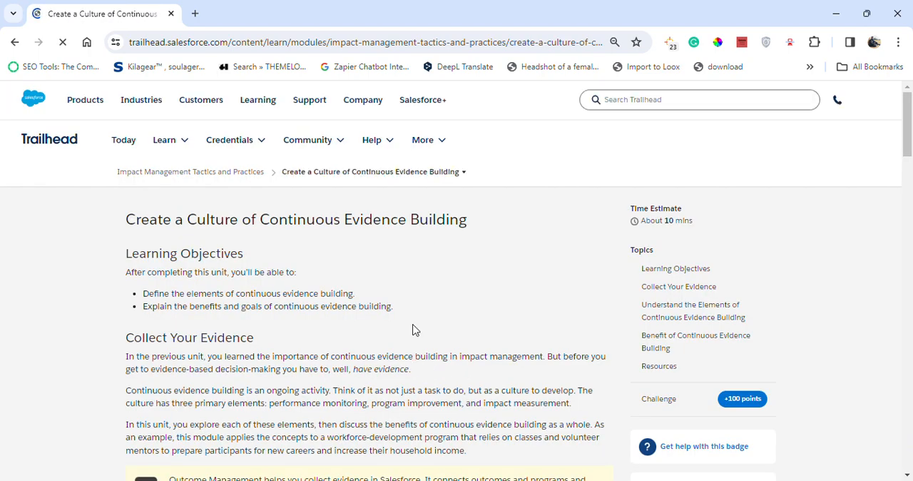
{"action": "scroll", "scroll_direction": "down", "scroll_amount": 3}
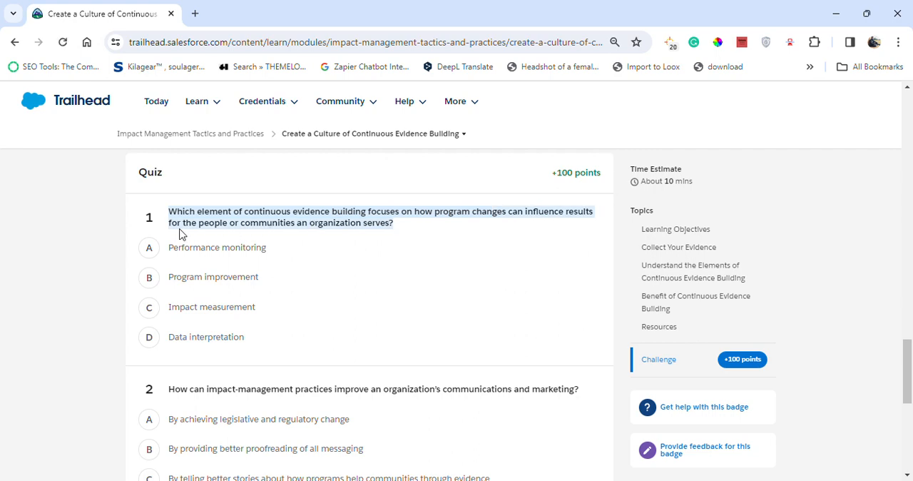
{"action": "left_click", "coordinate": [148, 247]}
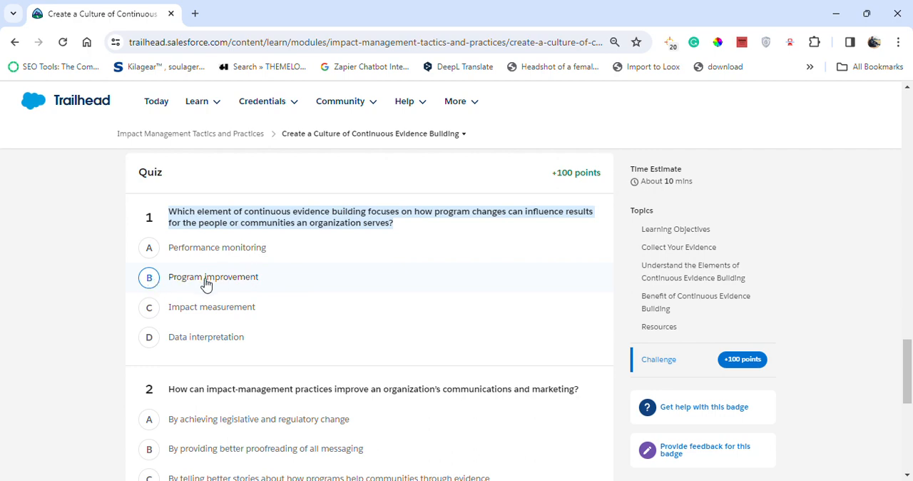
{"action": "mouse_move", "coordinate": [190, 284]}
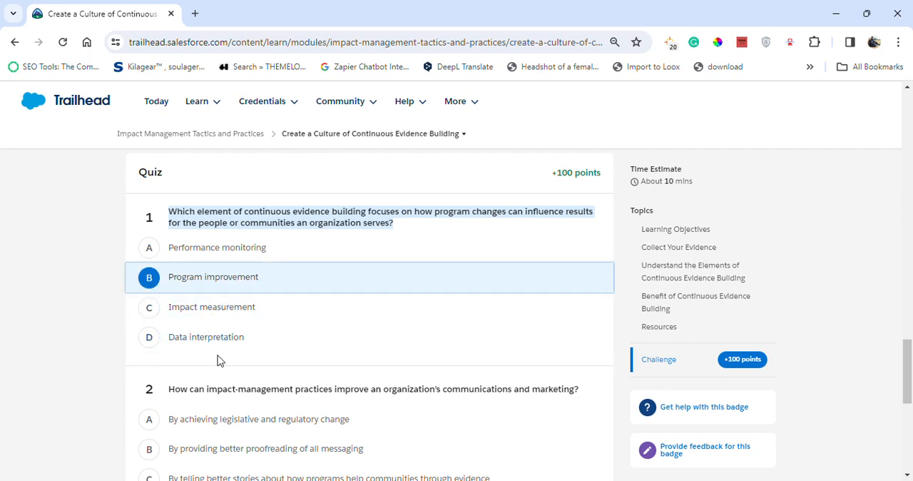
{"action": "scroll", "scroll_direction": "down", "scroll_amount": 3}
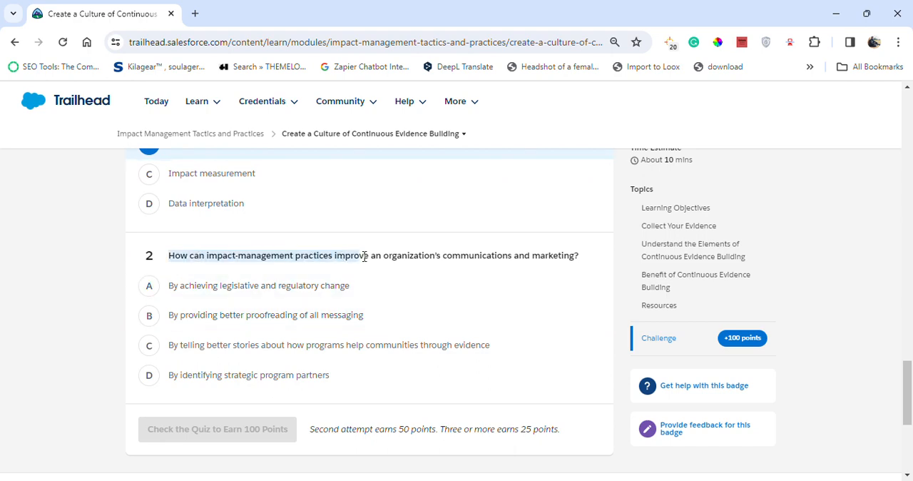
{"action": "left_click", "coordinate": [148, 285]}
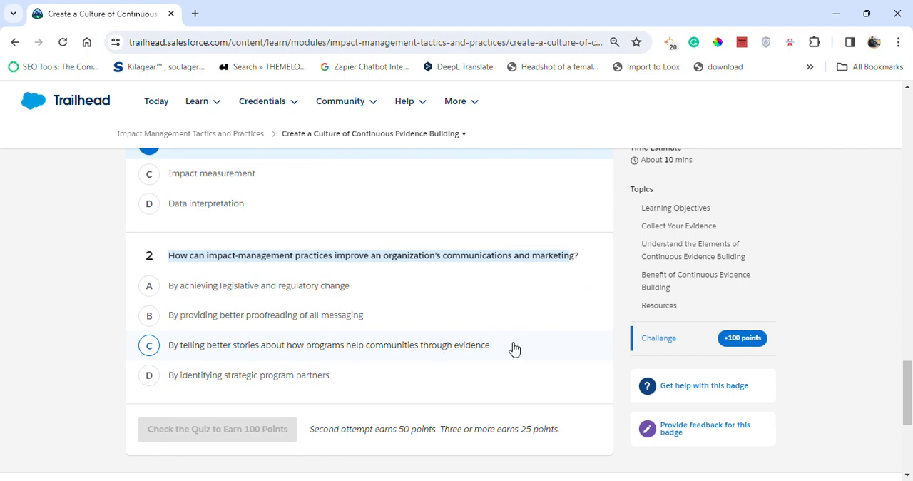
{"action": "left_click", "coordinate": [148, 345]}
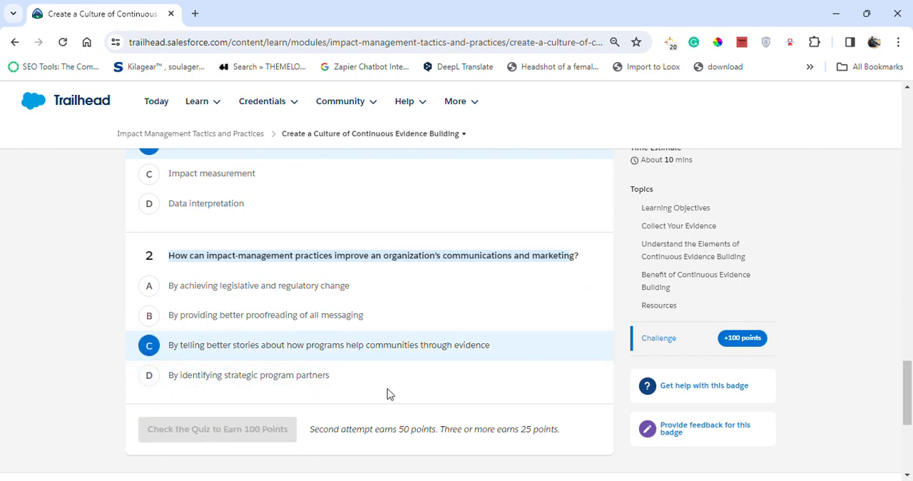
{"action": "left_click", "coordinate": [217, 428]}
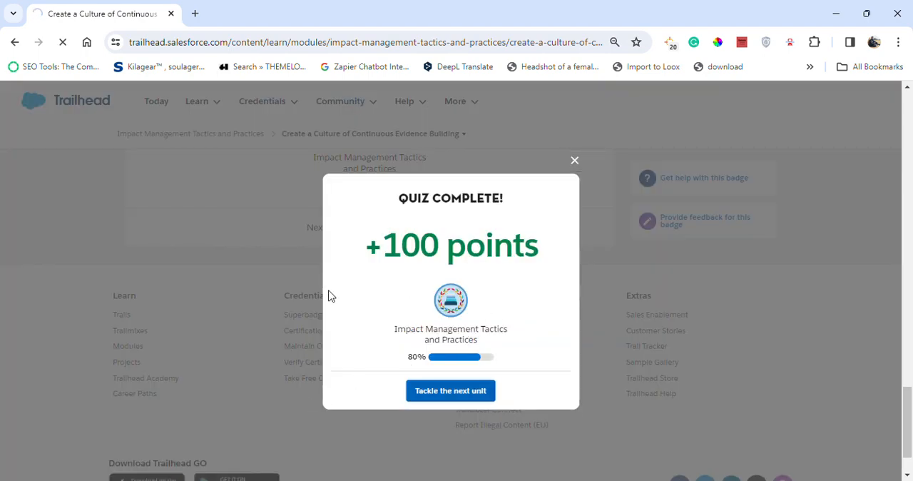
Step: Move to Evaluate Your Impact, answer its quiz with C for question 2, and submit to earn the badge
{"action": "left_click", "coordinate": [450, 391]}
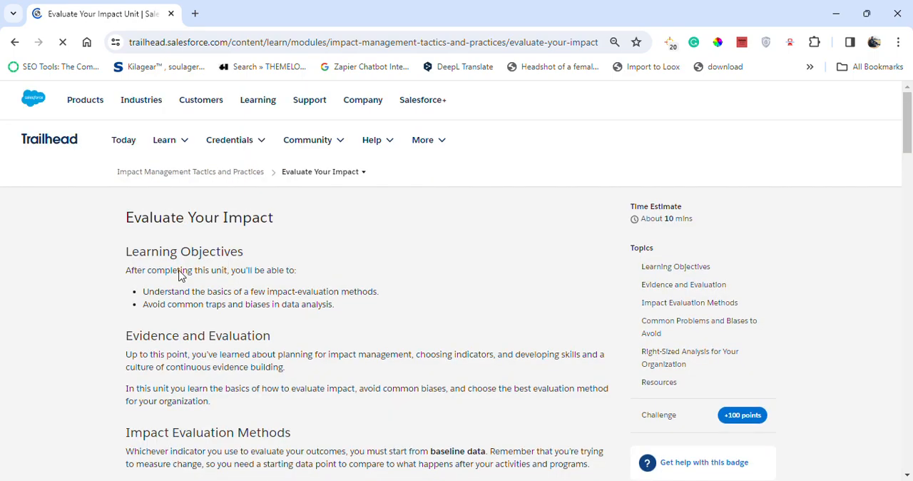
{"action": "scroll", "scroll_direction": "down", "scroll_amount": 3}
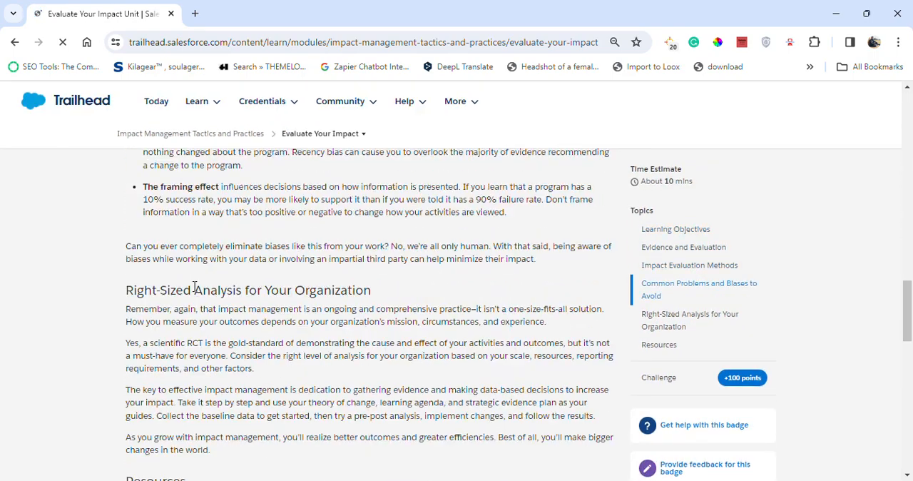
{"action": "scroll", "scroll_direction": "down", "scroll_amount": 3}
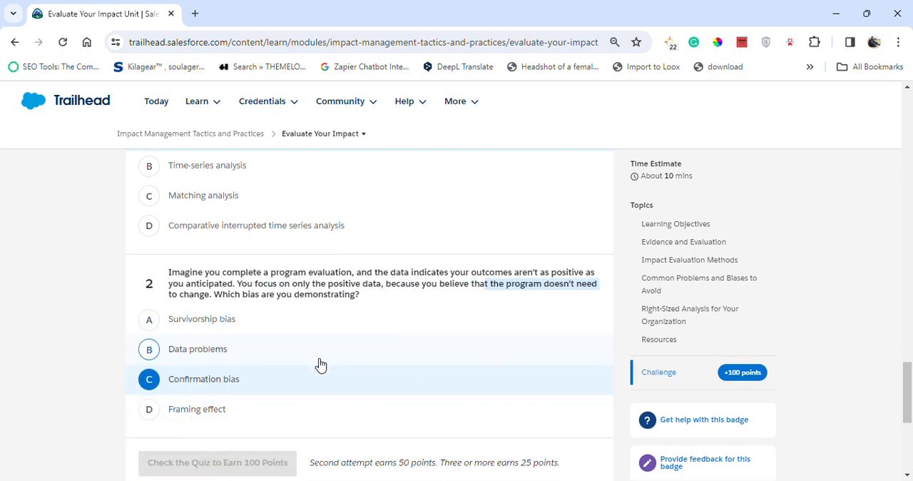
{"action": "left_click", "coordinate": [217, 463]}
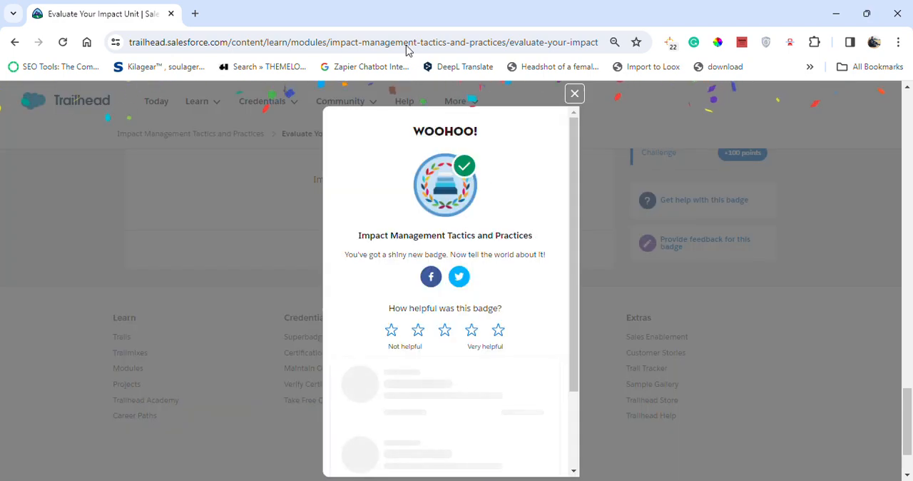